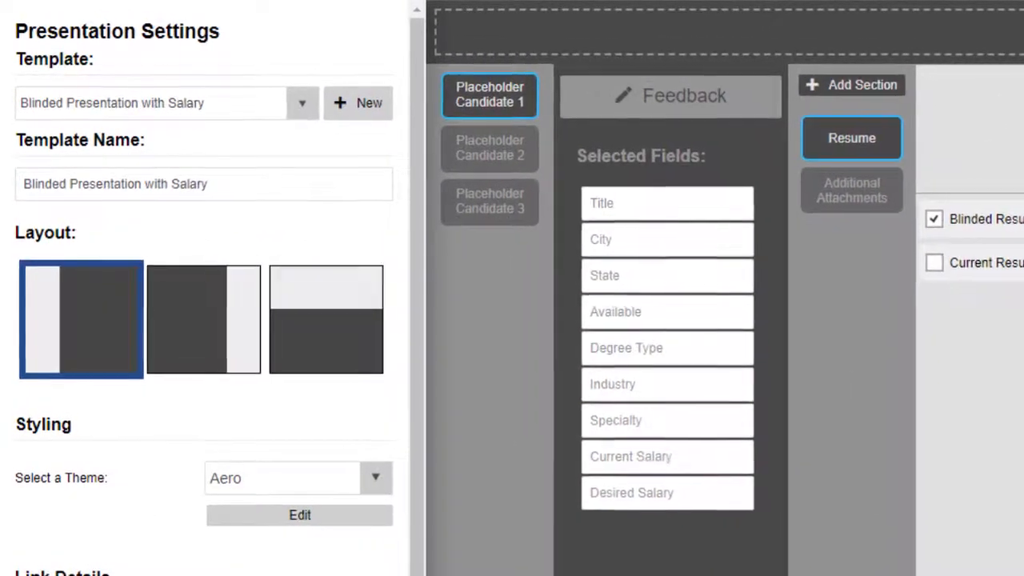
Set PDF Downloads to Yes so recipients can download resumes and attachments
scroll("down", 3)
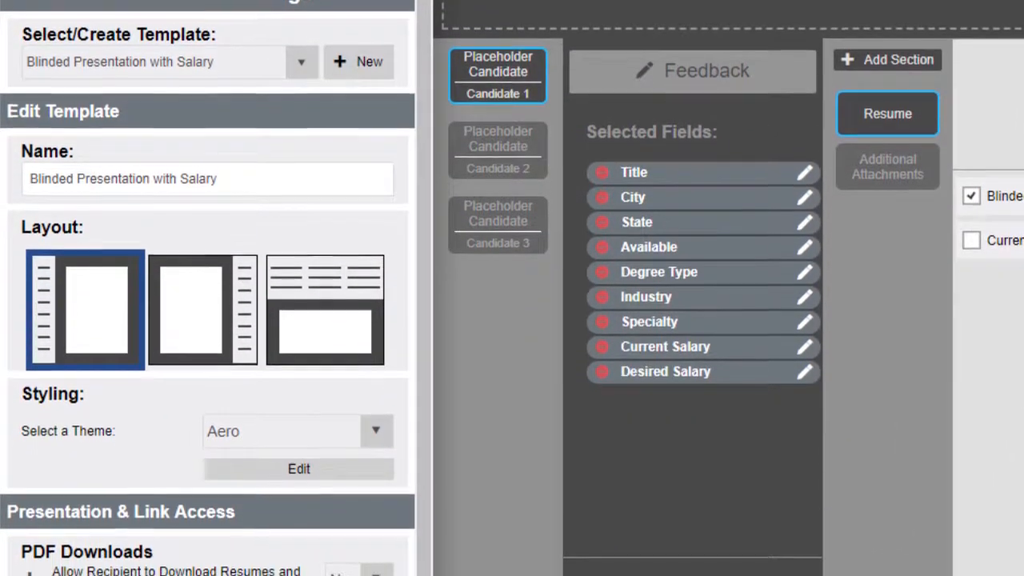
scroll("down", 3)
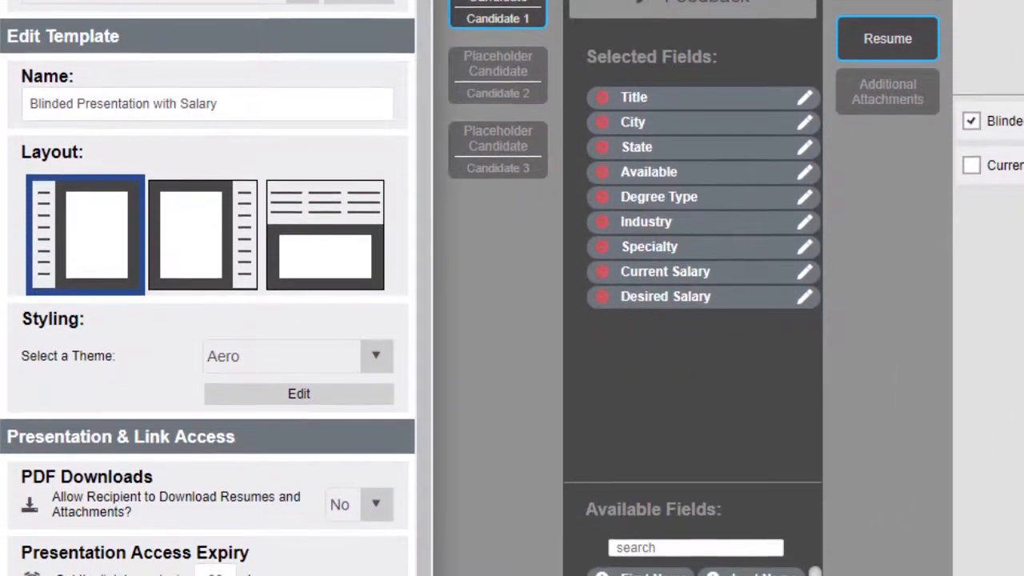
scroll("down", 3)
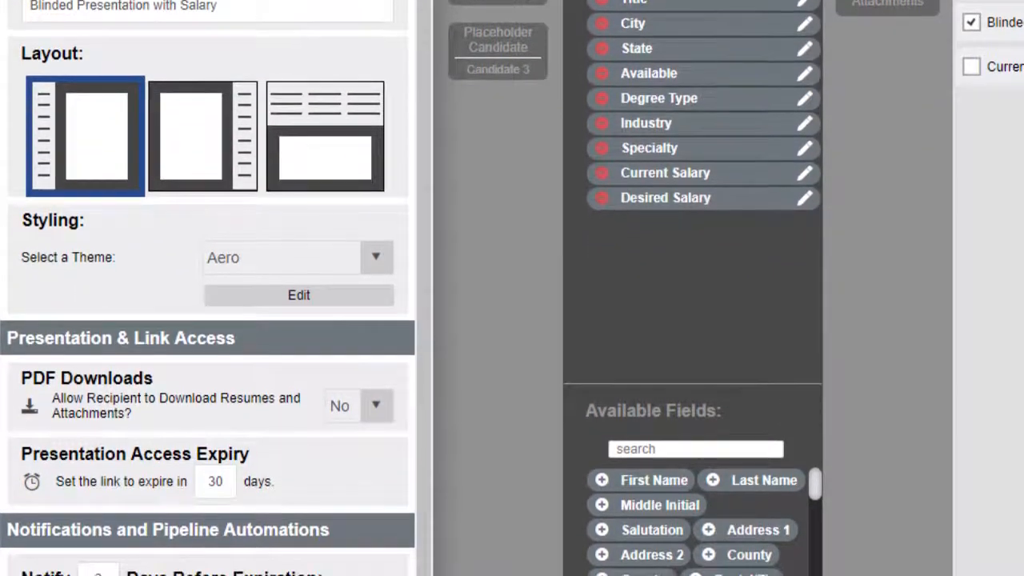
scroll("down", 3)
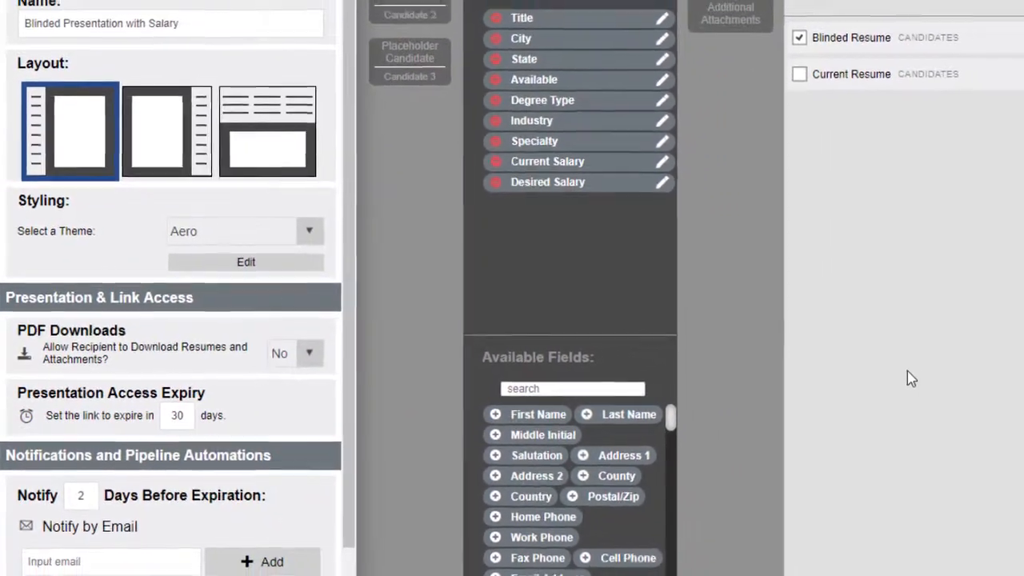
left_click(279, 353)
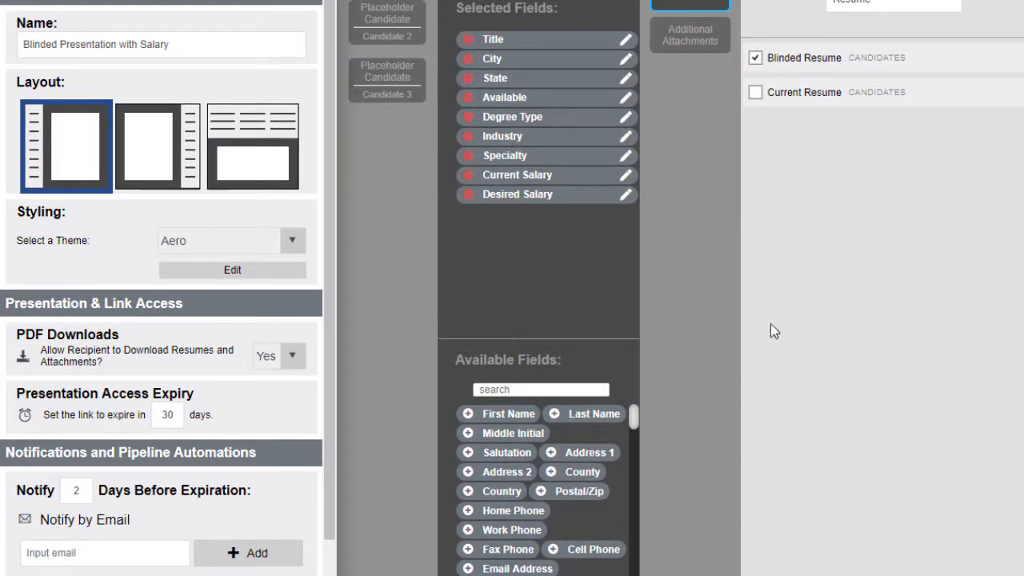
Remove Specialty and Industry from the shown fields and add Home Phone and Email Address
left_click(467, 155)
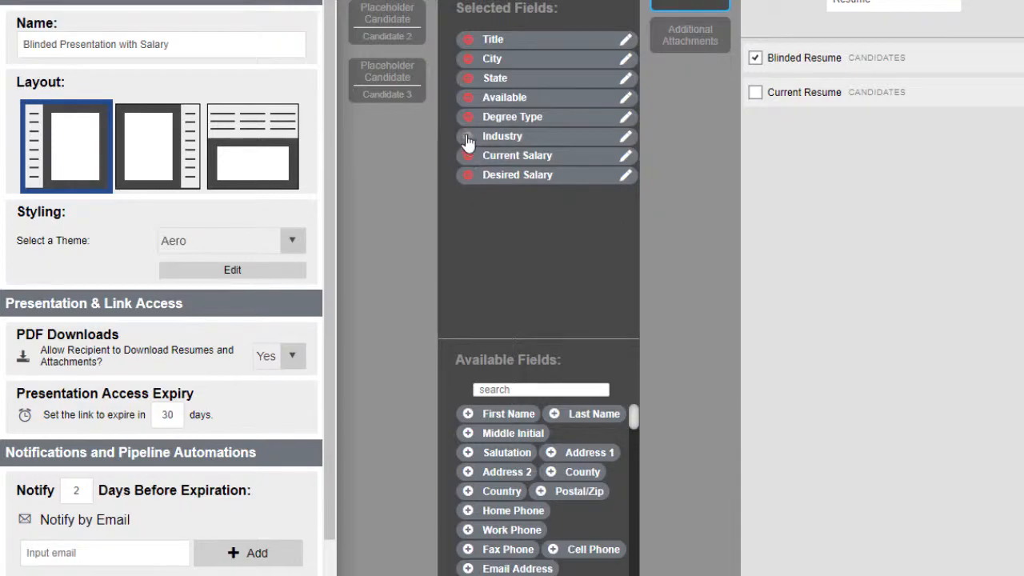
left_click(468, 136)
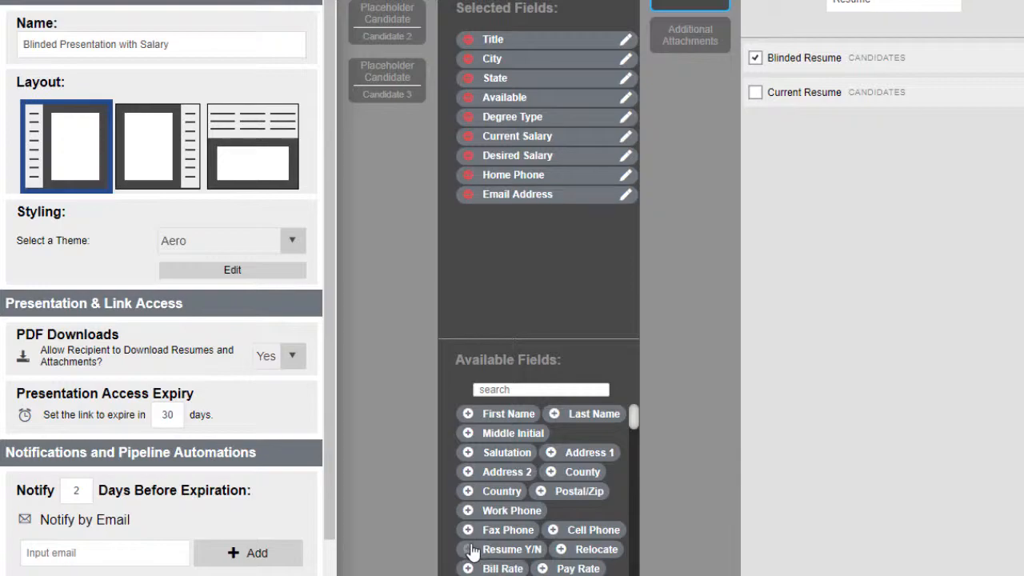
left_click(626, 117)
type("Education")
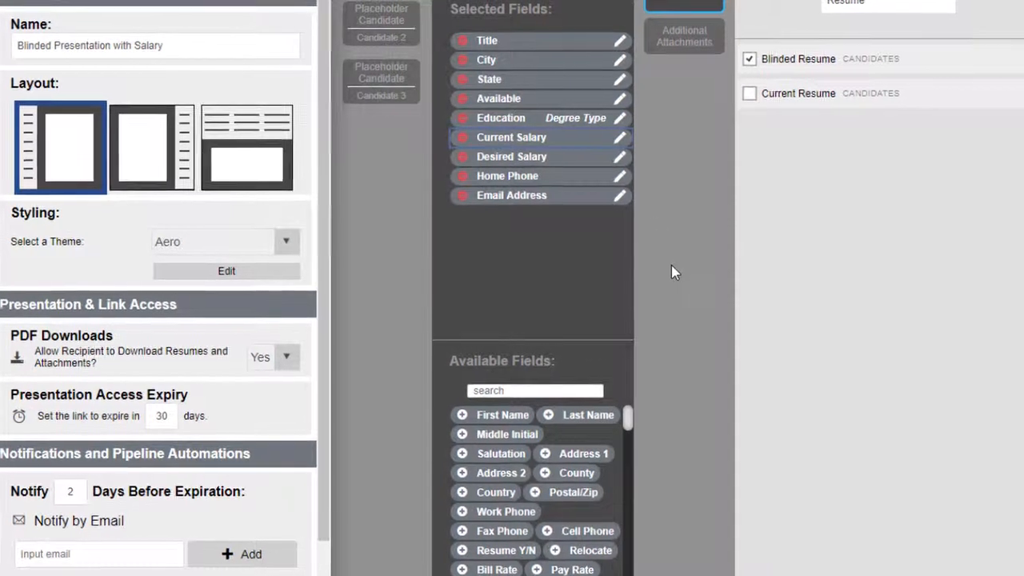
Use the saved mojo png logo as the banner, trying Repeat and Stretch layouts
left_click(685, 36)
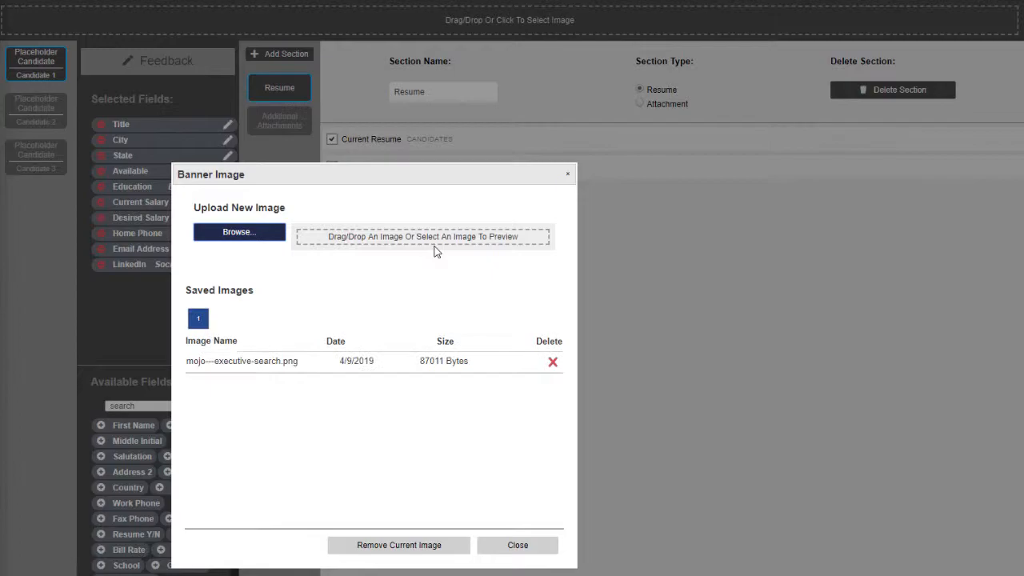
left_click(242, 361)
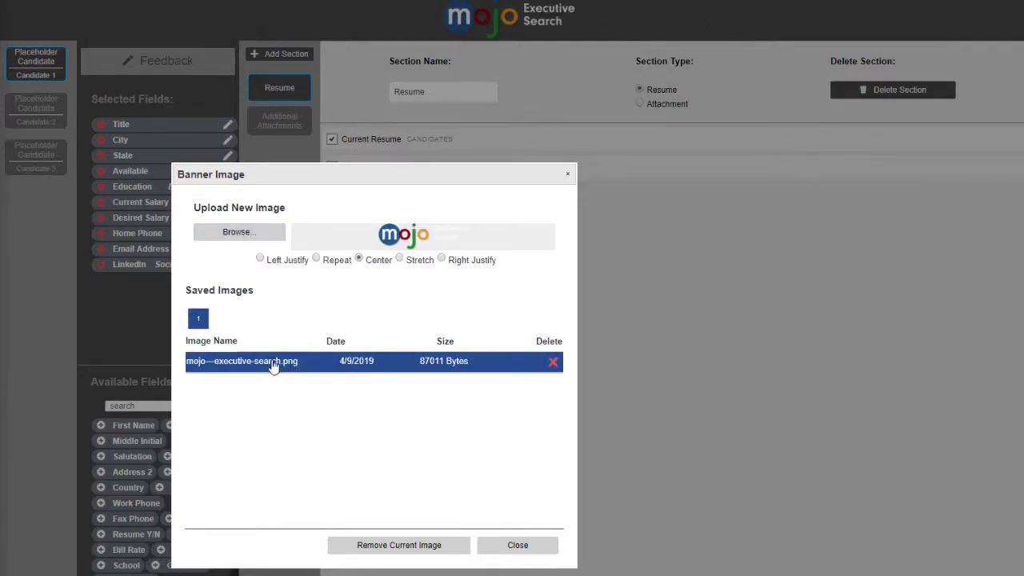
left_click(317, 256)
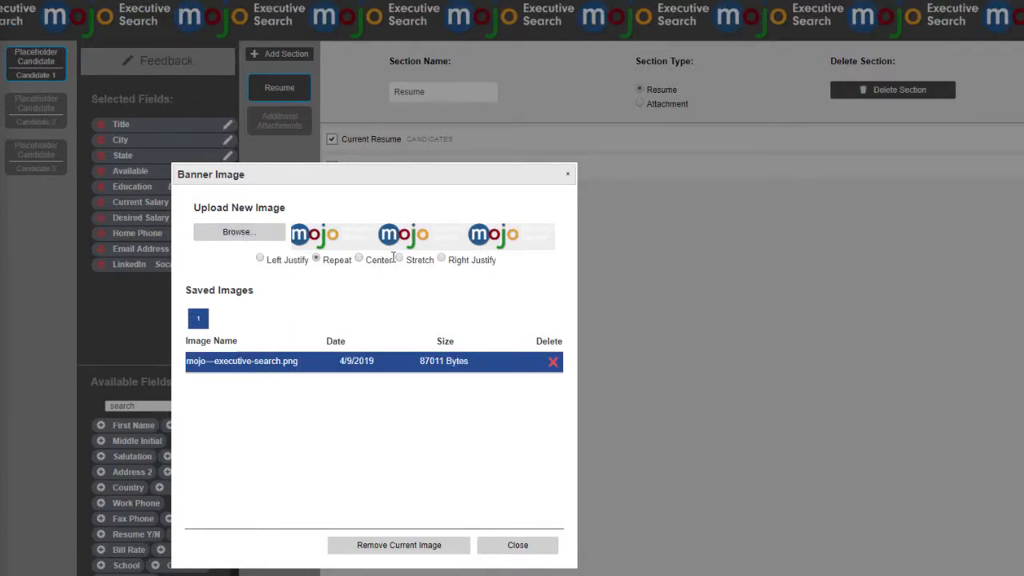
left_click(398, 256)
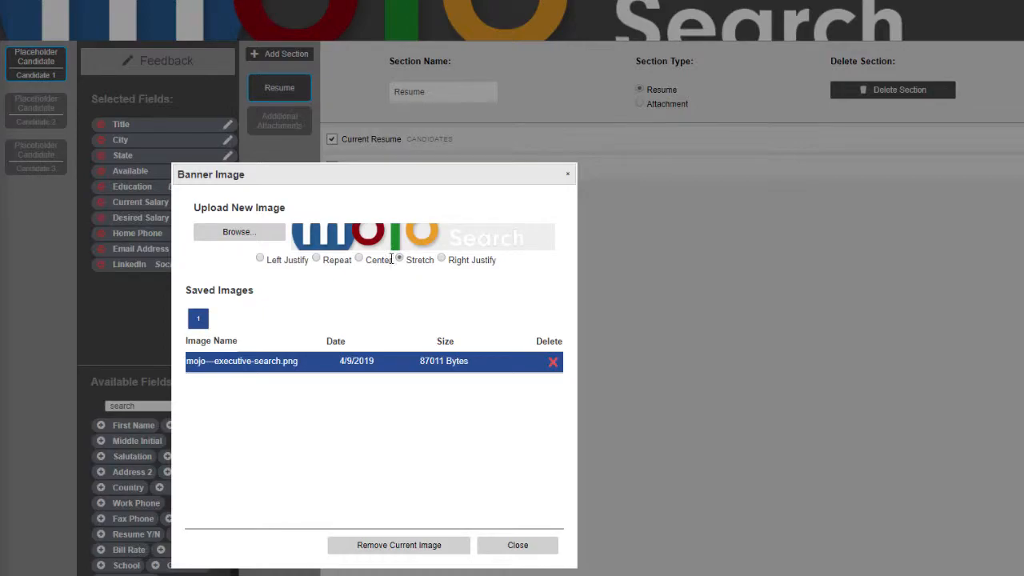
left_click(317, 258)
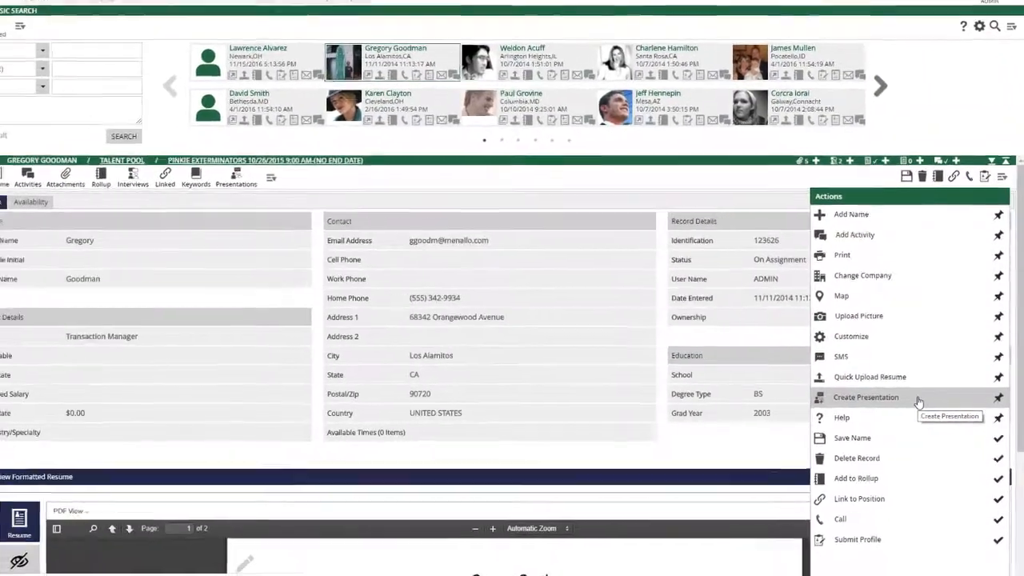
Choose Create Presentation from the candidate record's Action menu to reach the email letter
left_click(865, 397)
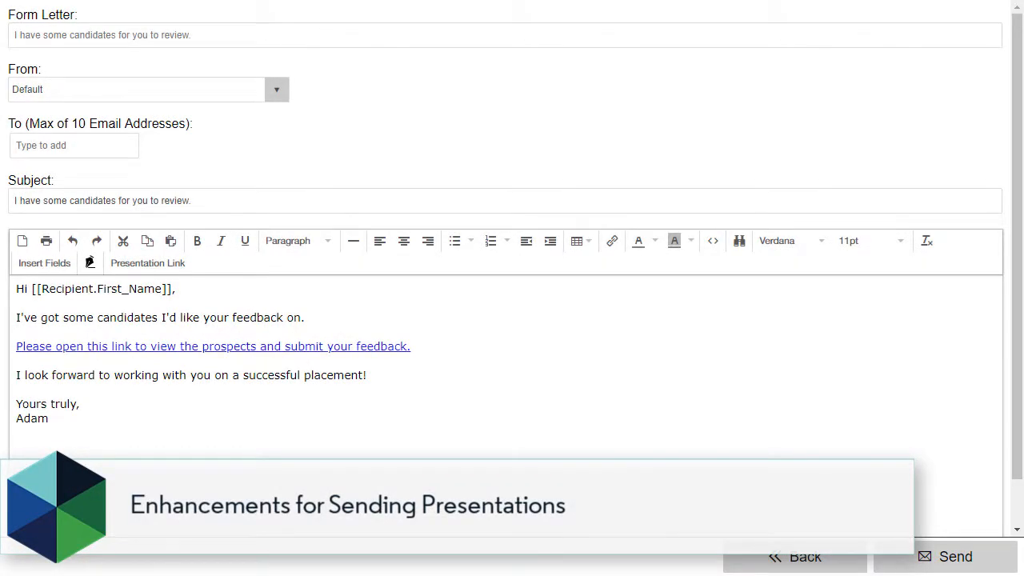
Send the presentation email from the recruiting email alias
left_click(276, 89)
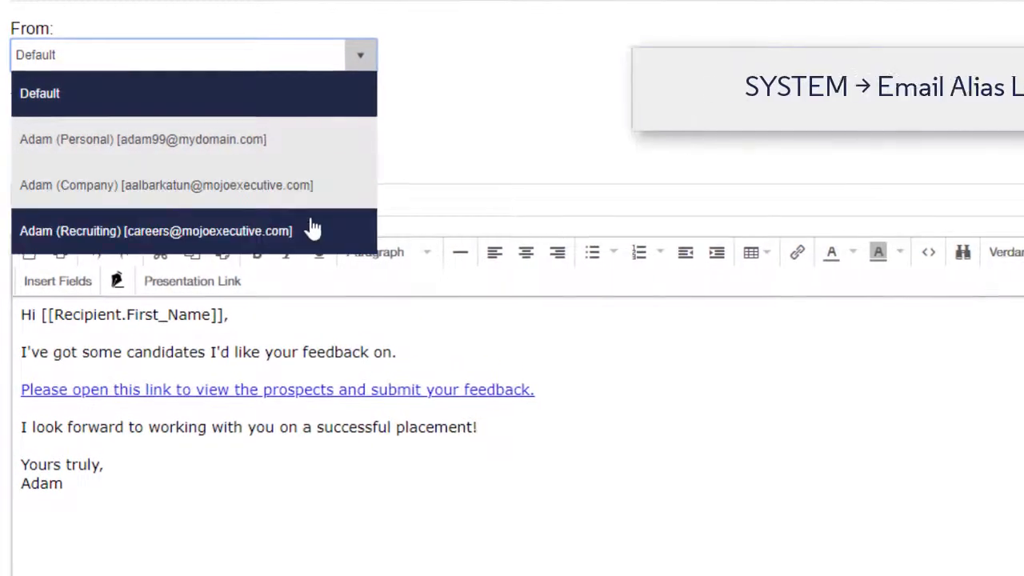
left_click(155, 231)
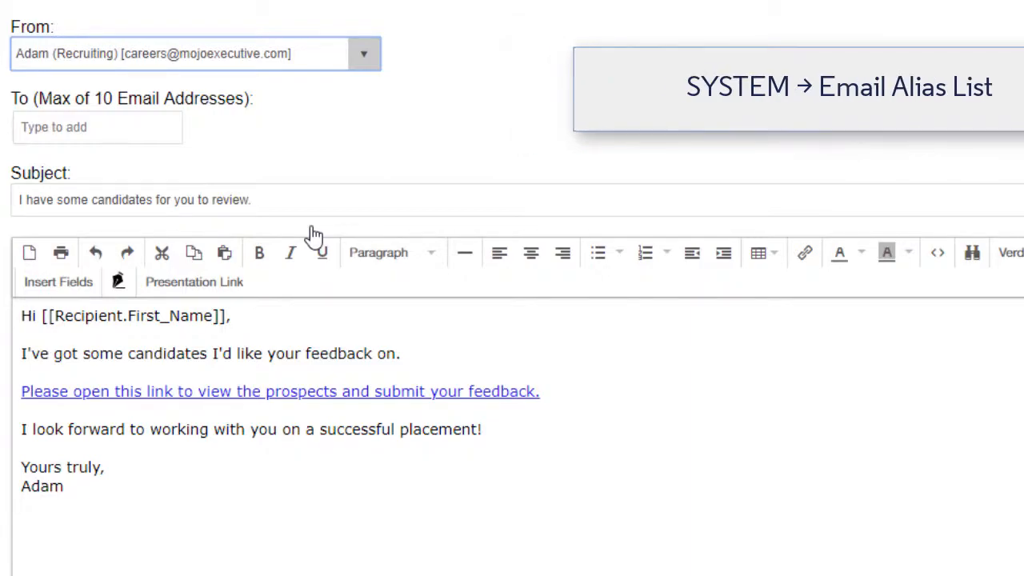
Add the contact matching 'janlva' as a second recipient in the To field
left_click(96, 127)
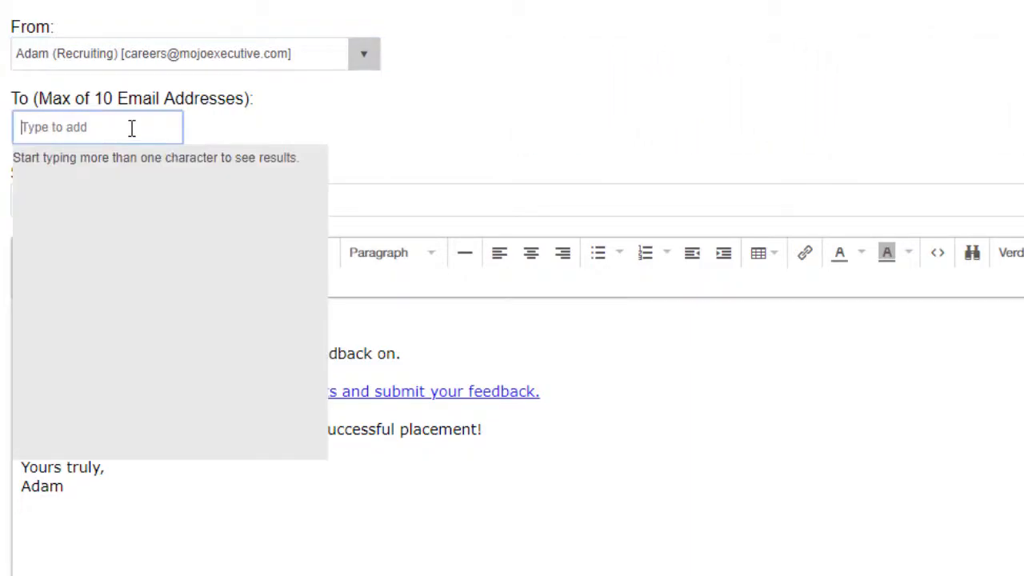
type("jan")
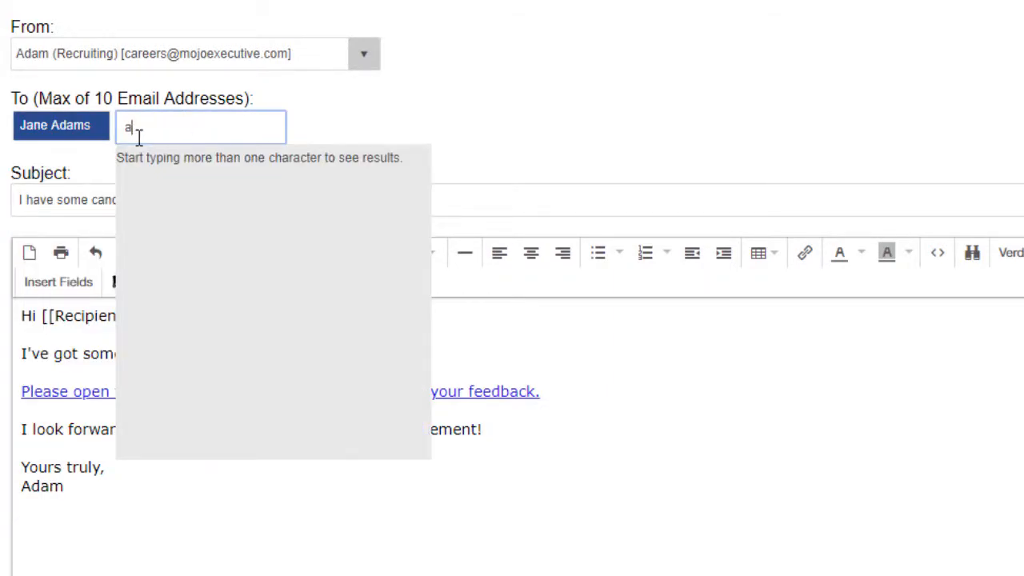
type("lva")
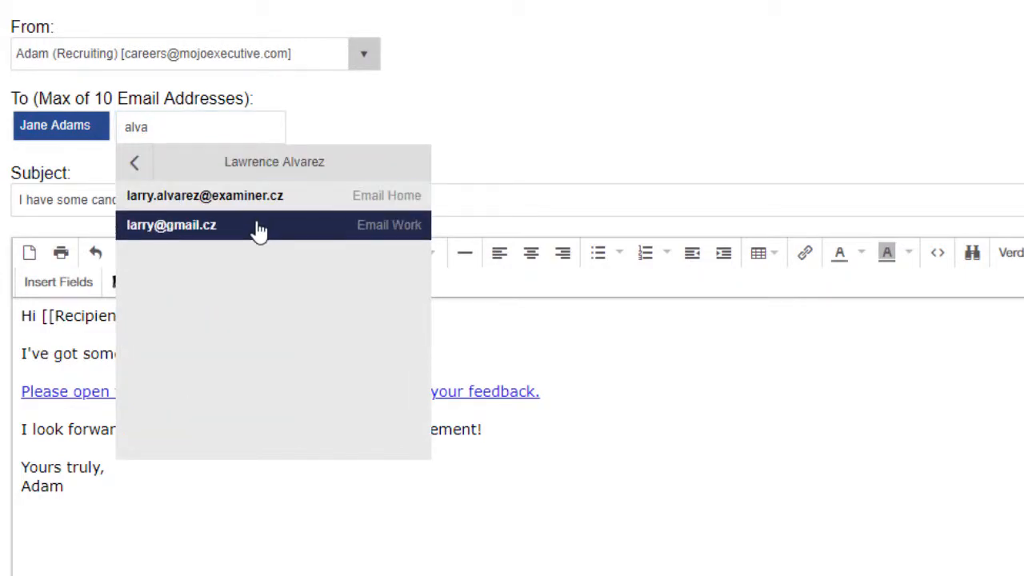
left_click(169, 224)
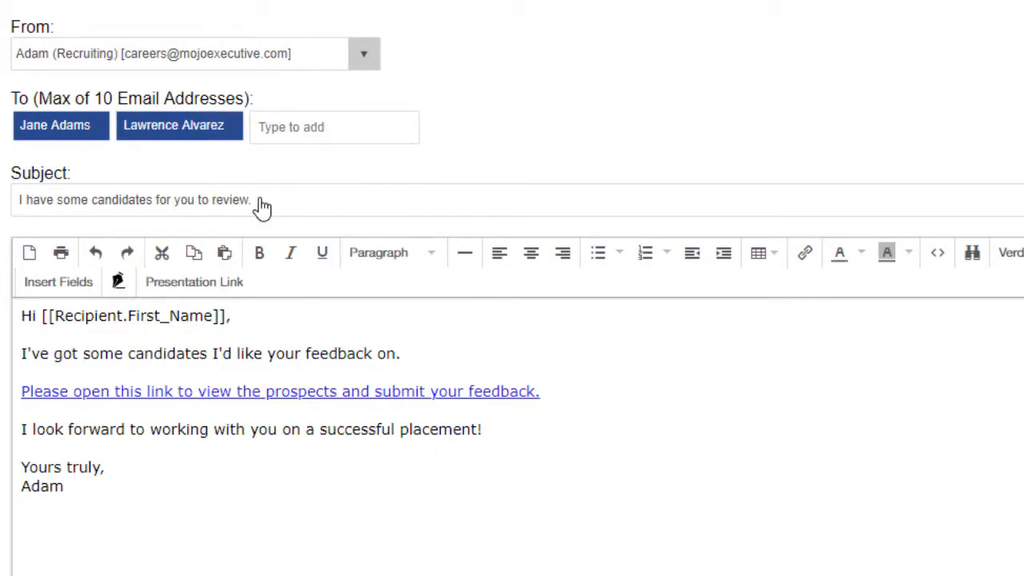
In Edit Recipient, choose a different one of the second recipient's email addresses
left_click(173, 125)
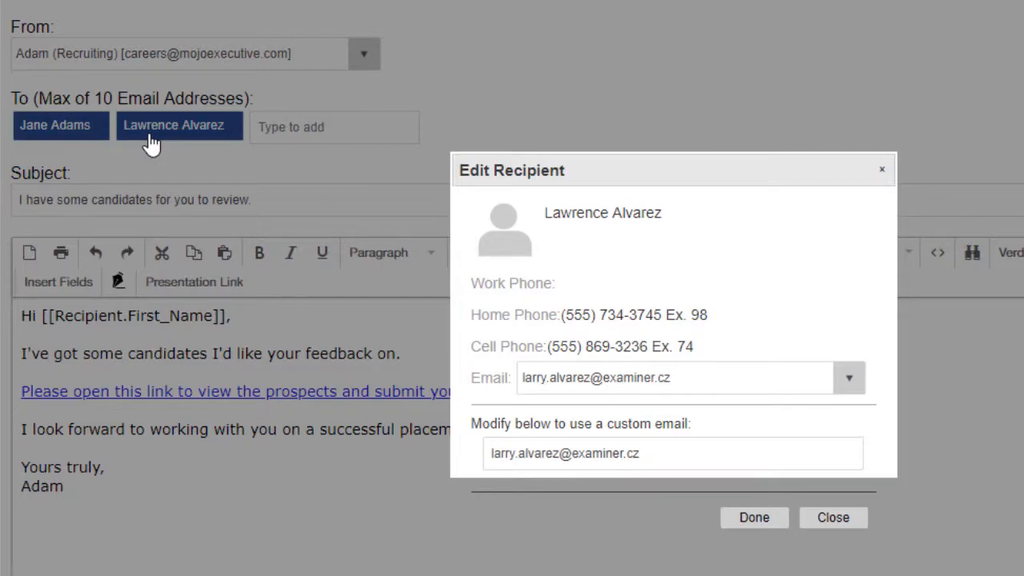
left_click(848, 378)
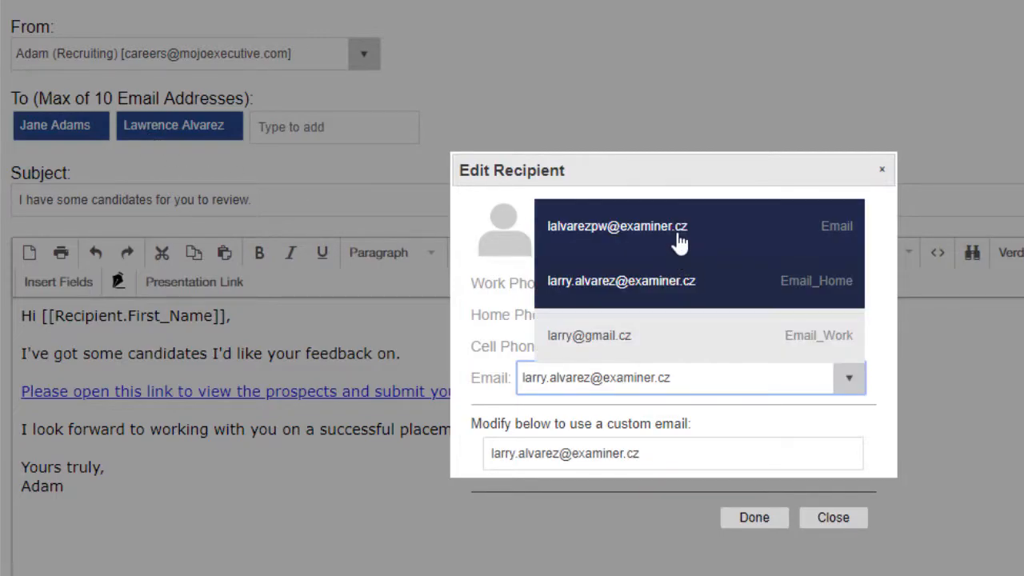
left_click(618, 226)
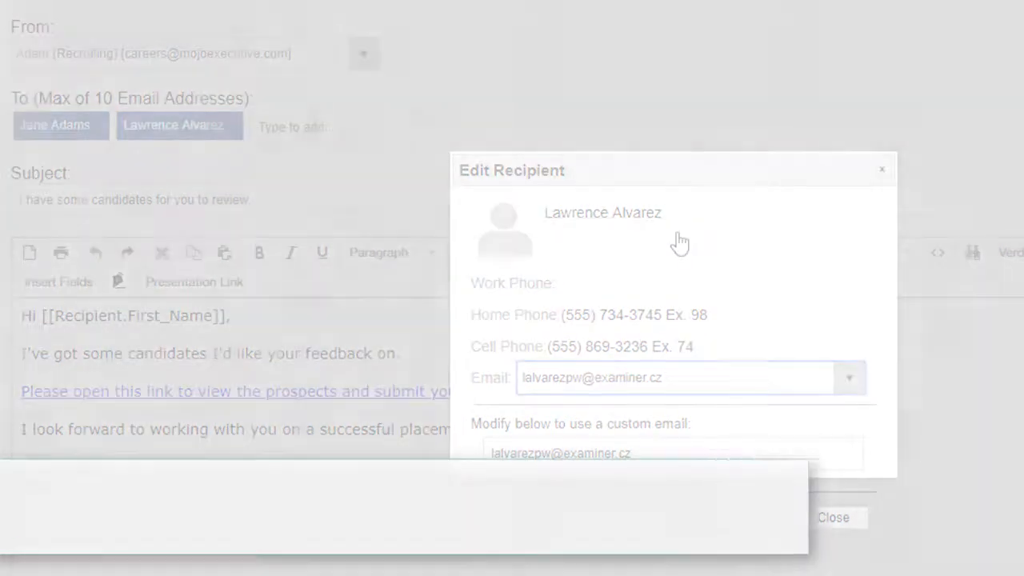
Follow the emailed link, view the second candidate, then reach the Presentations Activities list
left_click(832, 517)
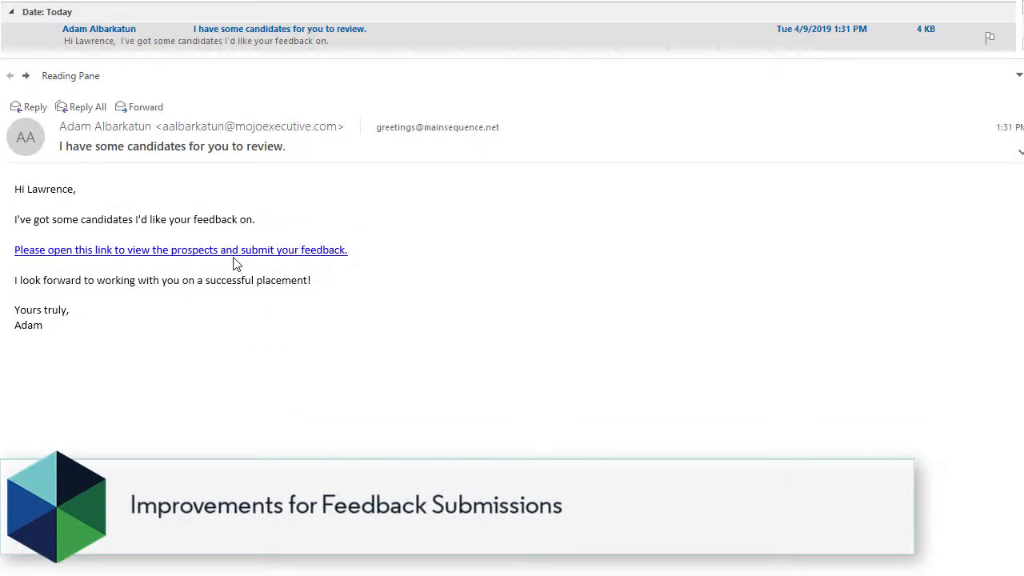
left_click(180, 249)
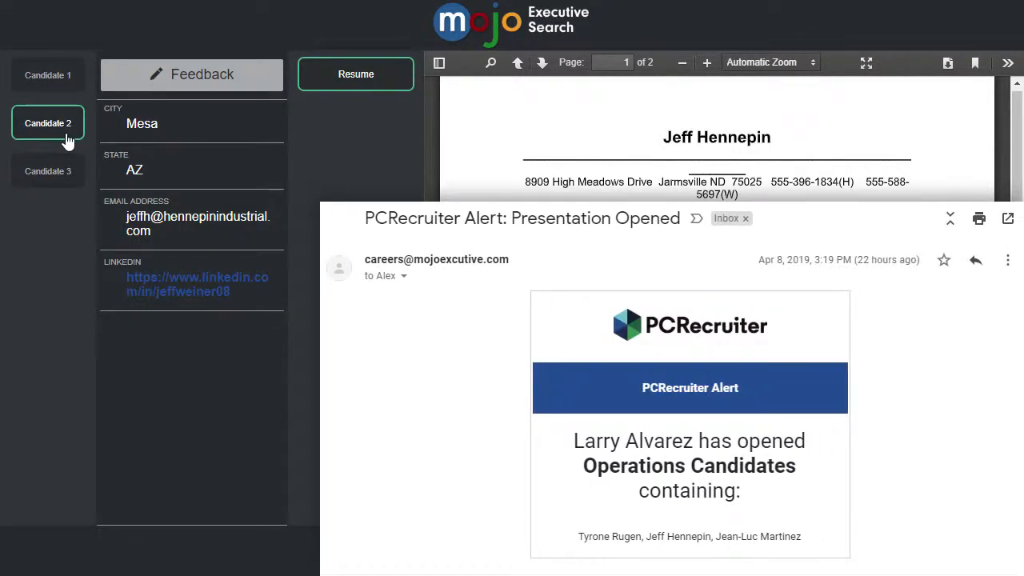
left_click(950, 218)
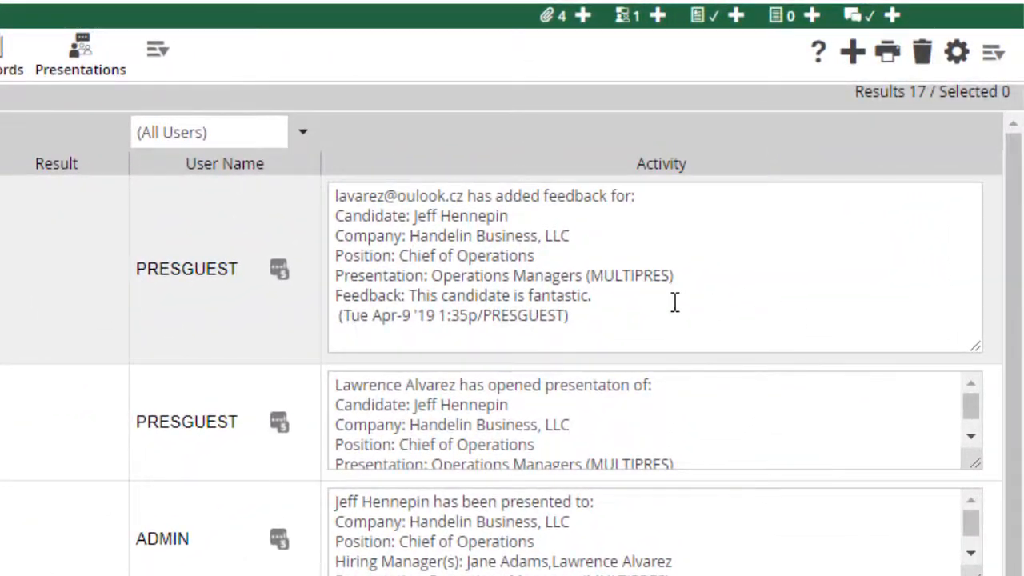
triple_click(463, 295)
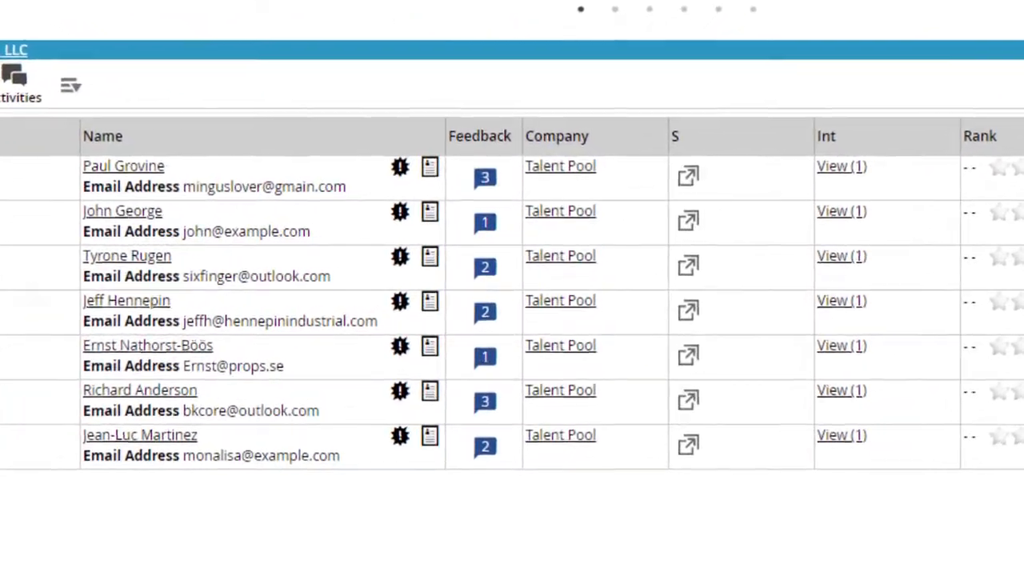
Open the Feedback count on the fourth candidate's row for the Operations Managers presentation
scroll("down", 3)
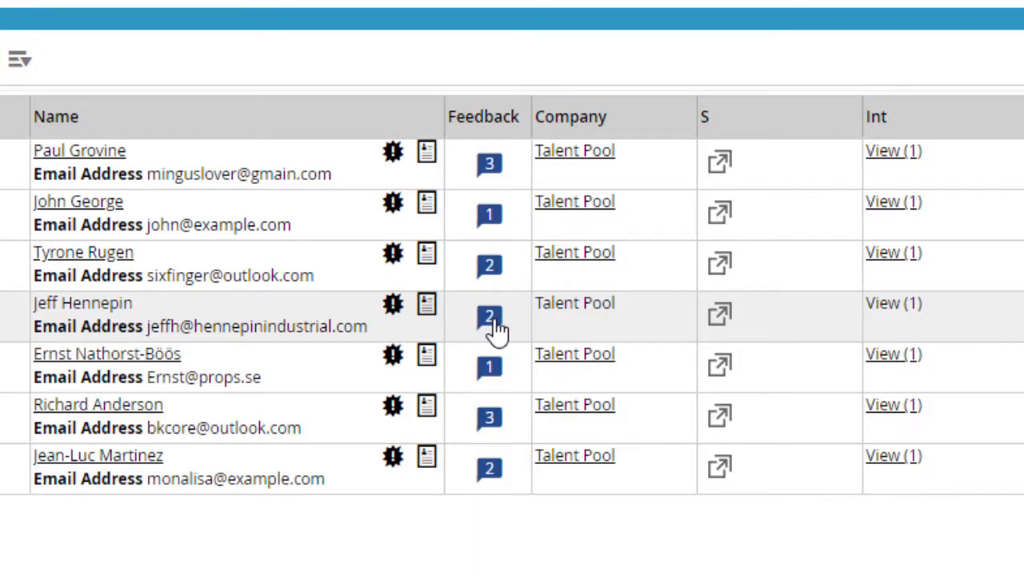
left_click(490, 317)
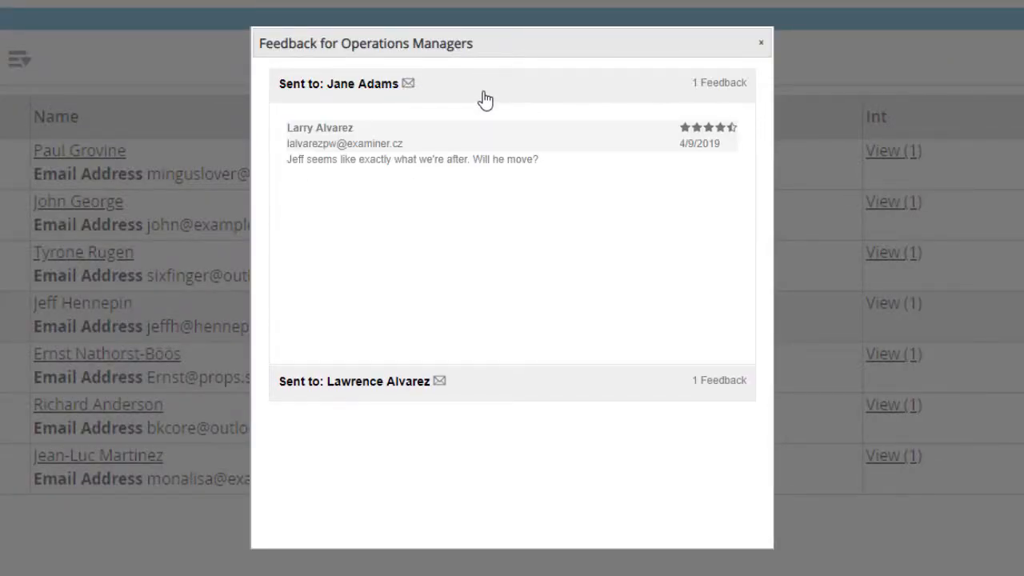
mouse_move(473, 383)
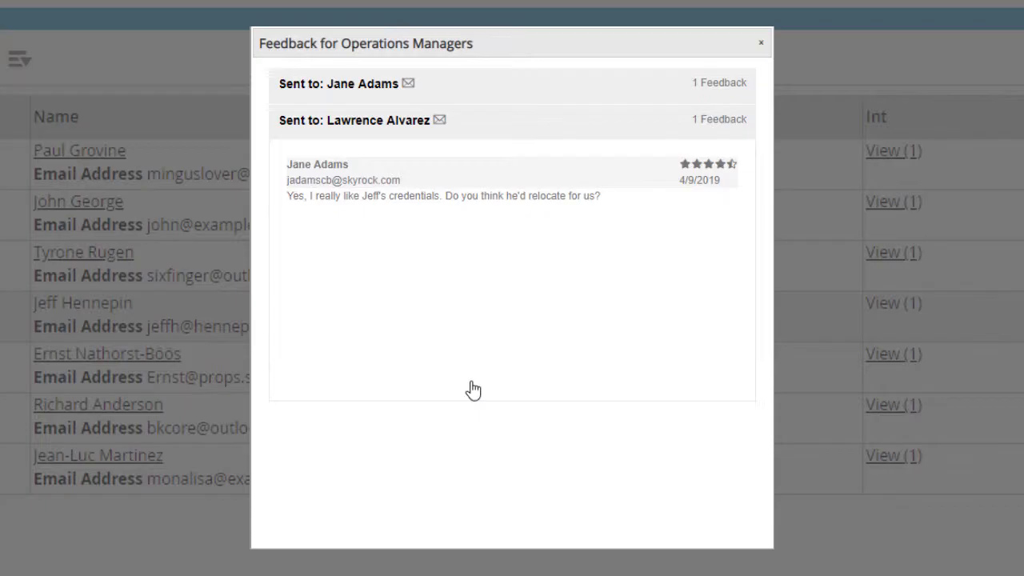
On the sent presentations list, show the Operations Managers row's Action menu with View Presentation
left_click(760, 42)
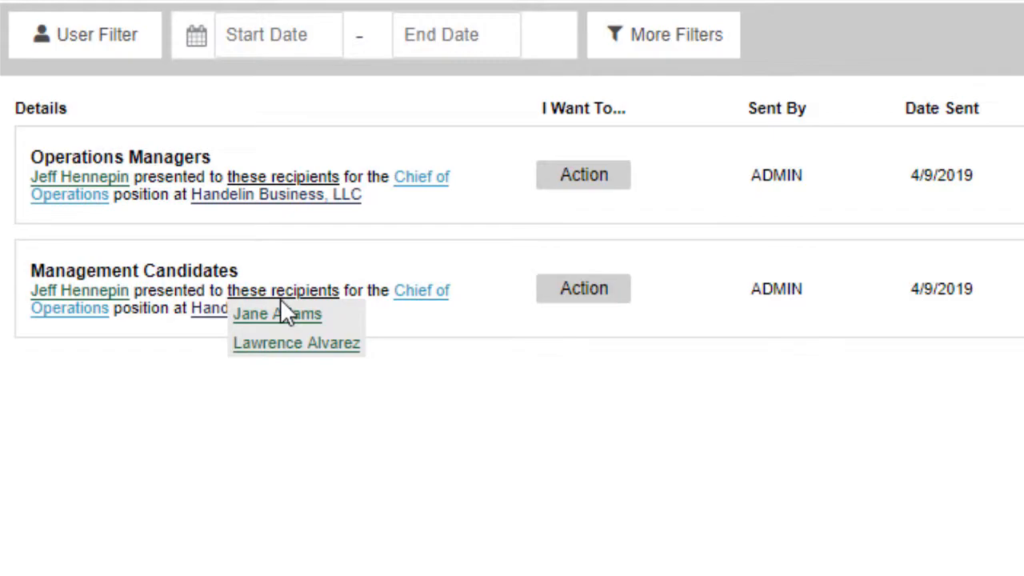
mouse_move(384, 242)
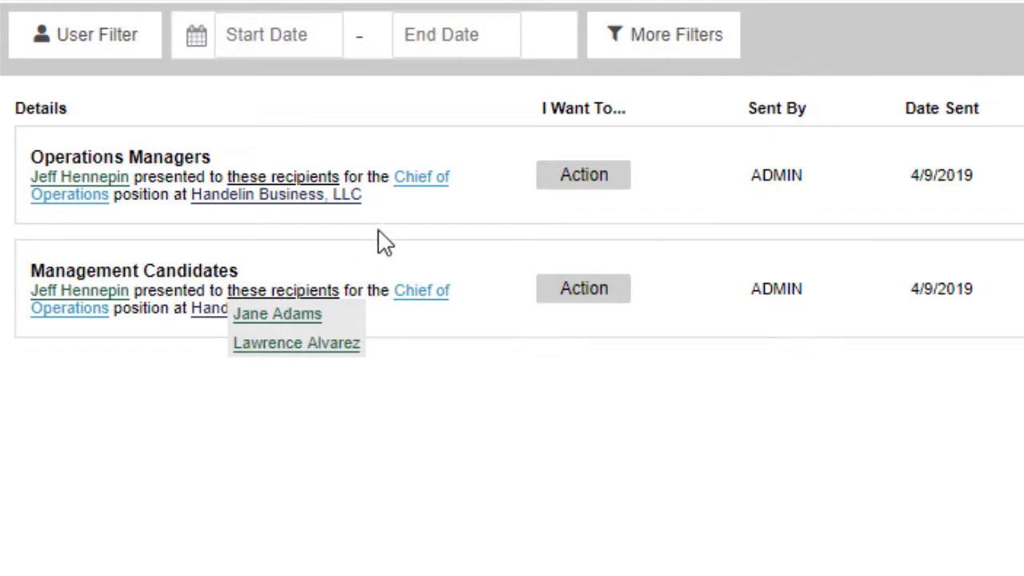
mouse_move(365, 205)
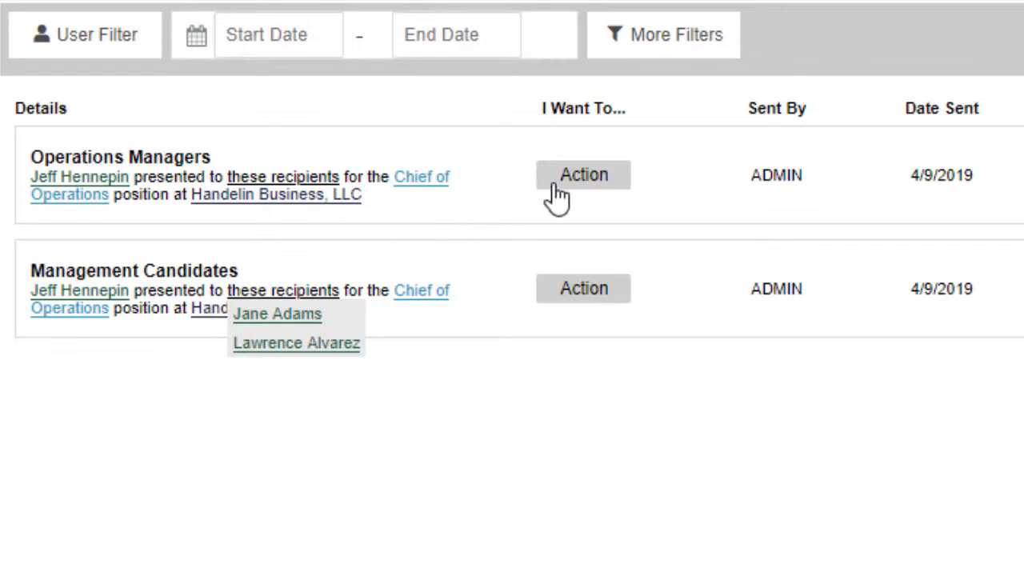
left_click(582, 175)
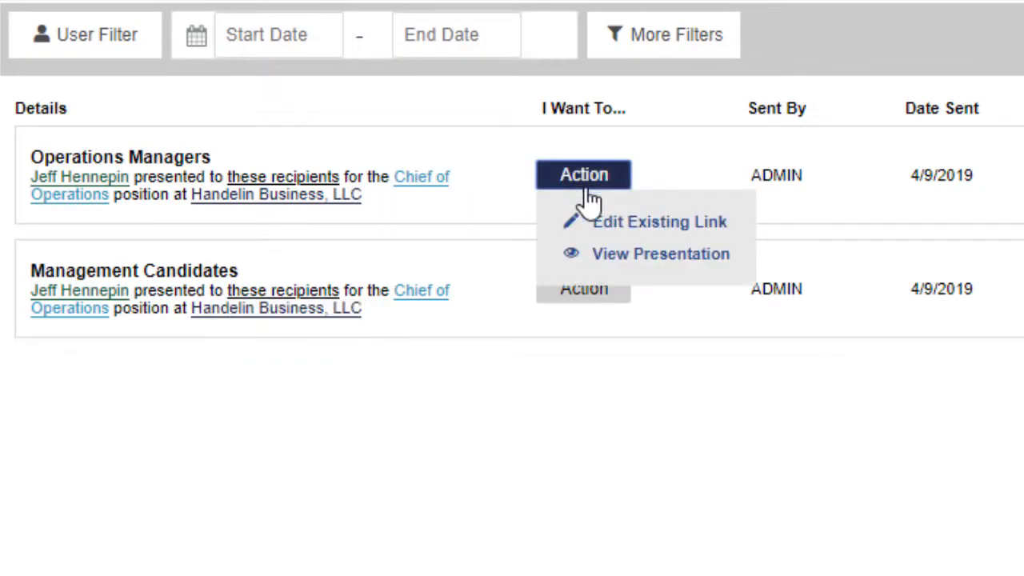
mouse_move(661, 253)
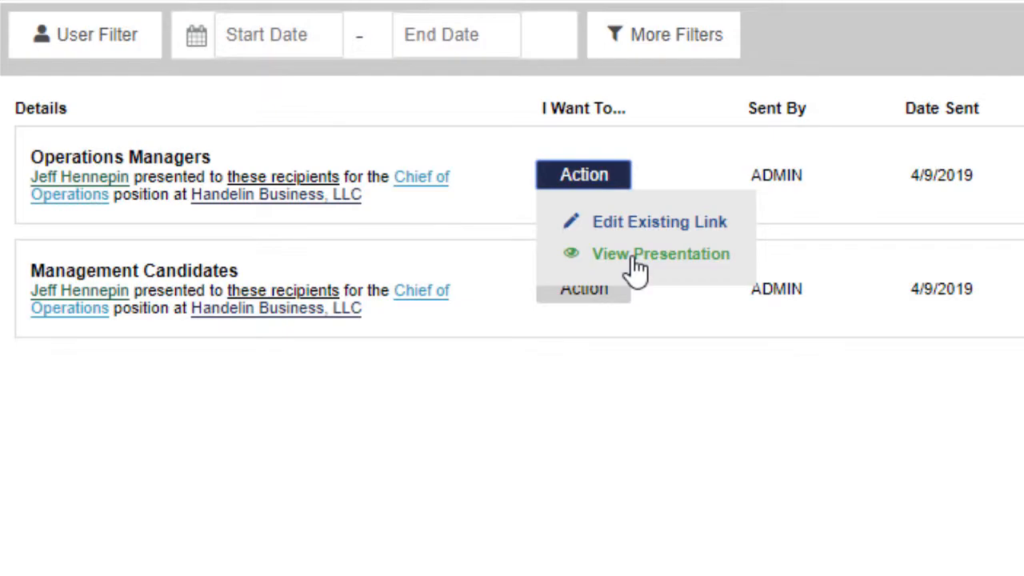